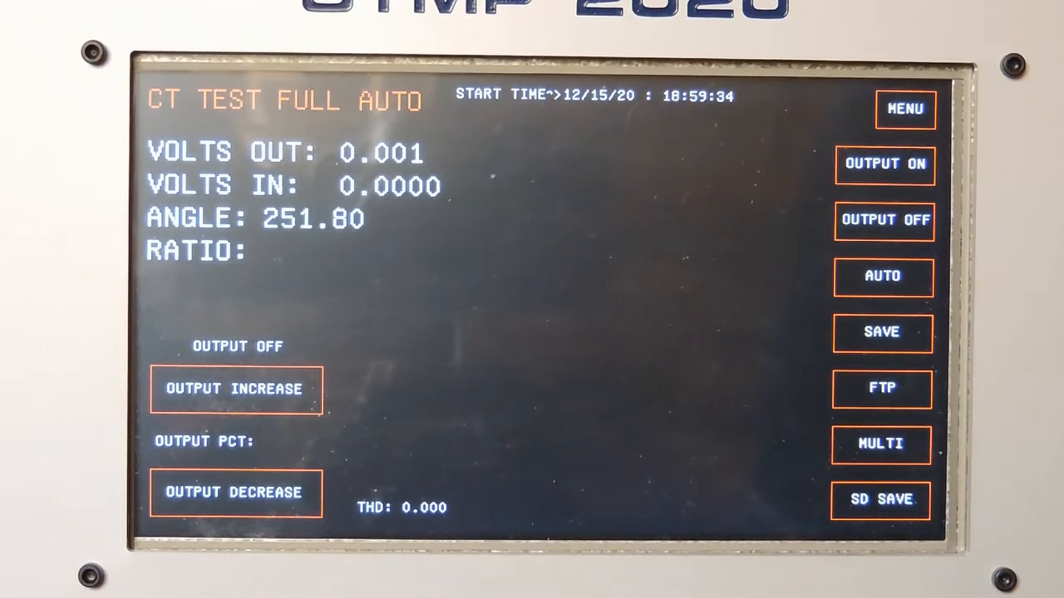
Step: Switch the output on to begin a new full-auto CT test at range 20, tap X1
{"action": "left_click", "coordinate": [879, 443]}
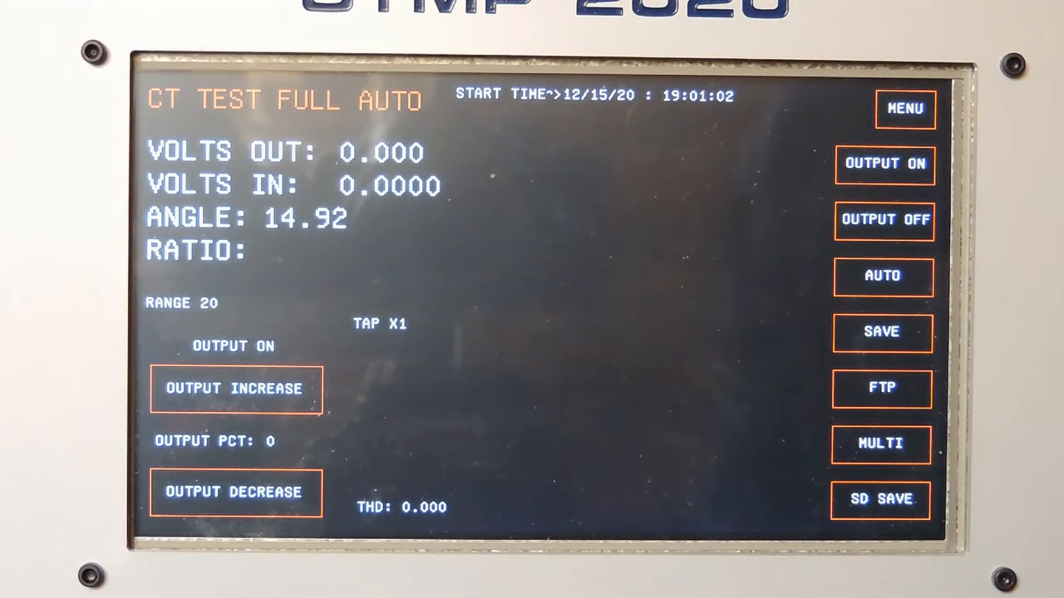
Step: Run the MULTI ratio test, let output ramp to about 5 percent, then return to Select Function
{"action": "left_click", "coordinate": [880, 442]}
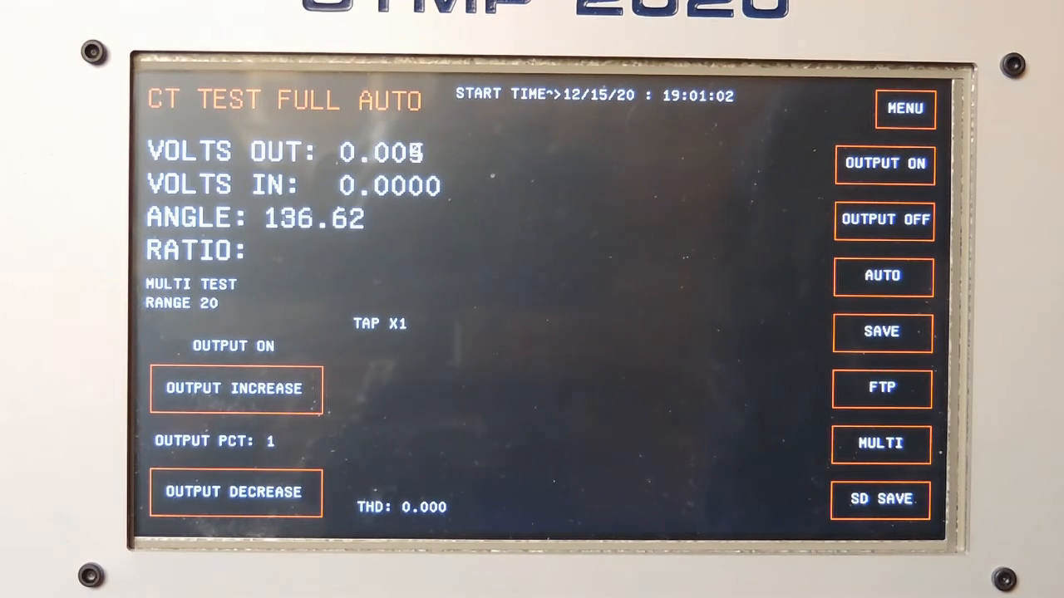
{"action": "left_click", "coordinate": [234, 389]}
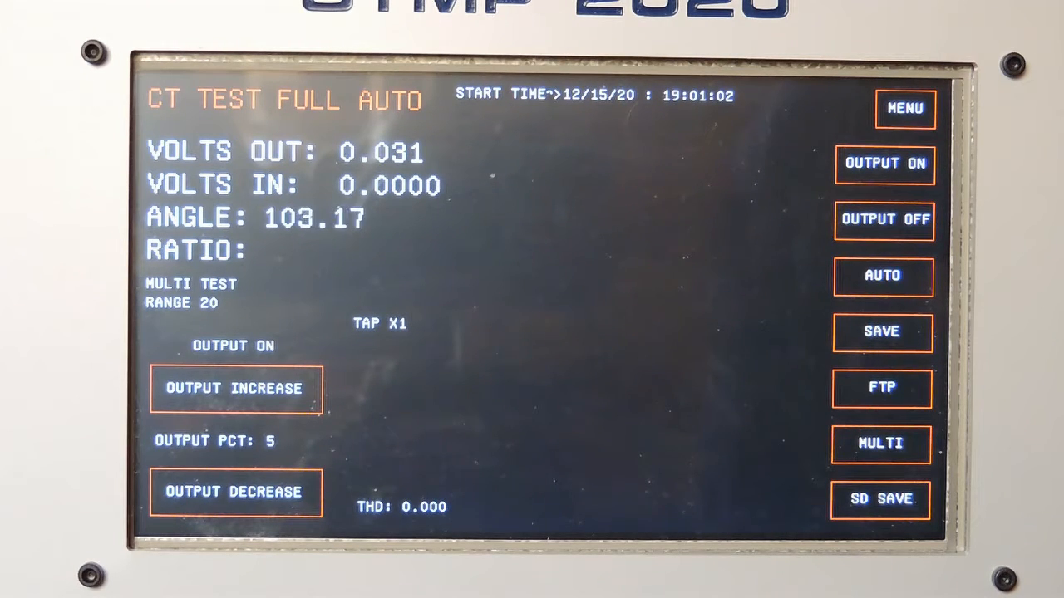
{"action": "left_click", "coordinate": [236, 389]}
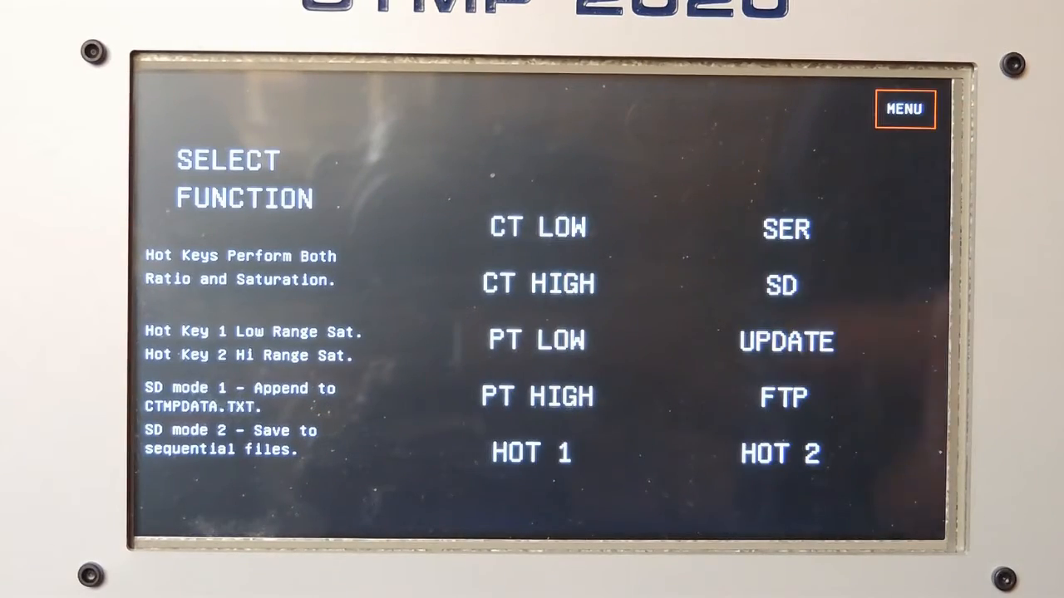
Step: Choose CT LOW, run the MULTI test to read ratio 248.20 /5, then return to the menu
{"action": "left_click", "coordinate": [904, 110]}
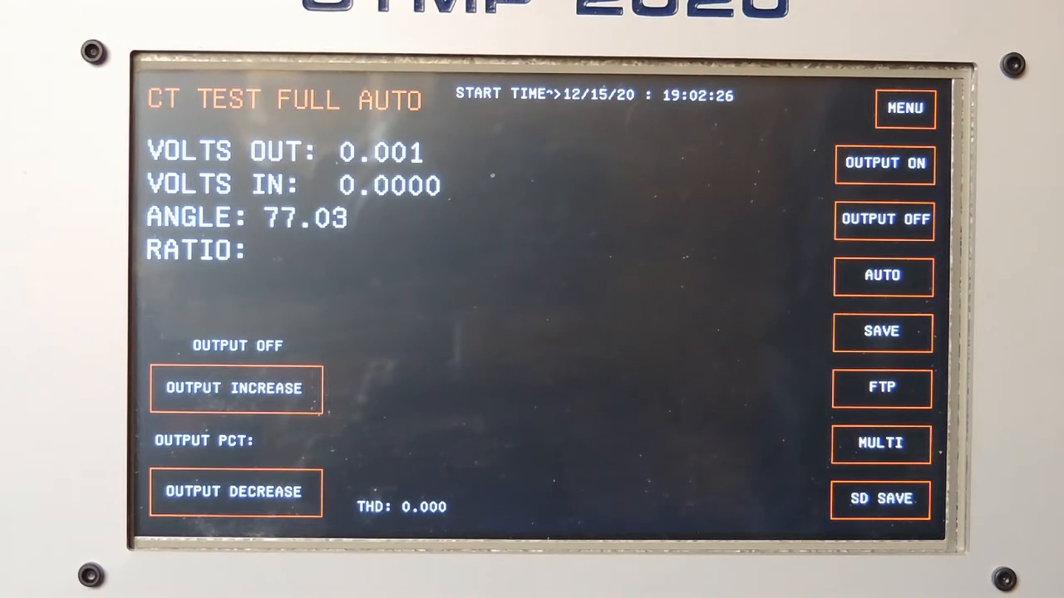
{"action": "left_click", "coordinate": [879, 443]}
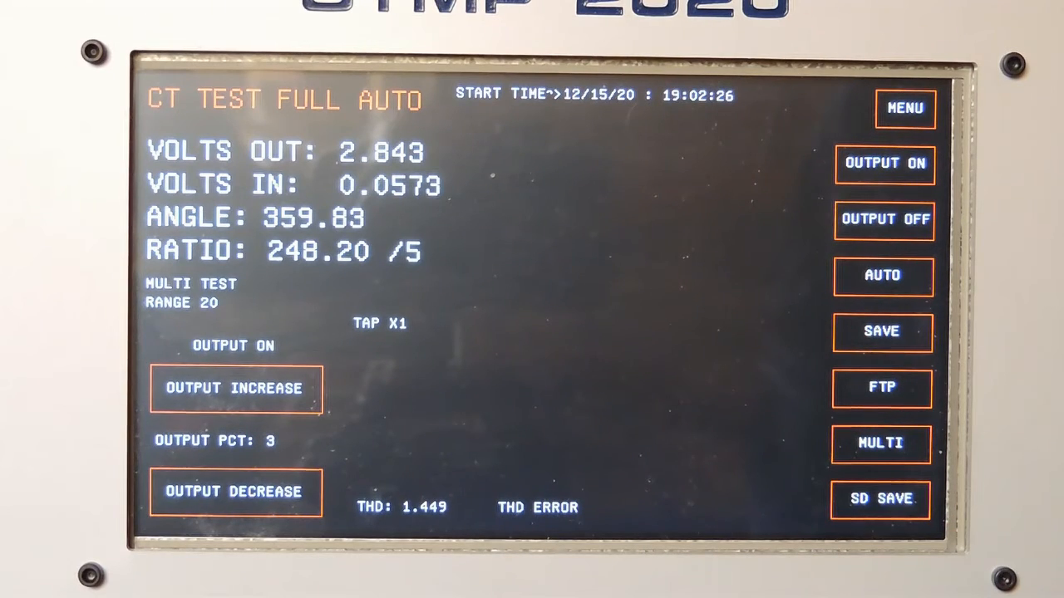
{"action": "left_click", "coordinate": [881, 330]}
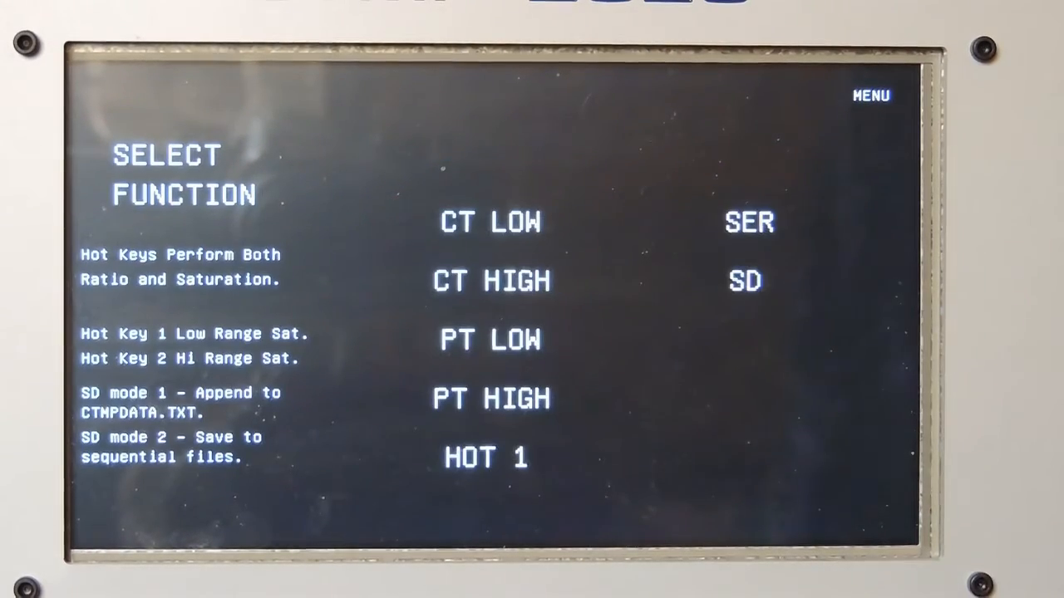
Step: From the Ratio Menu choose CT LOW and start the MULTI ratio test at range 200
{"action": "left_click", "coordinate": [871, 95]}
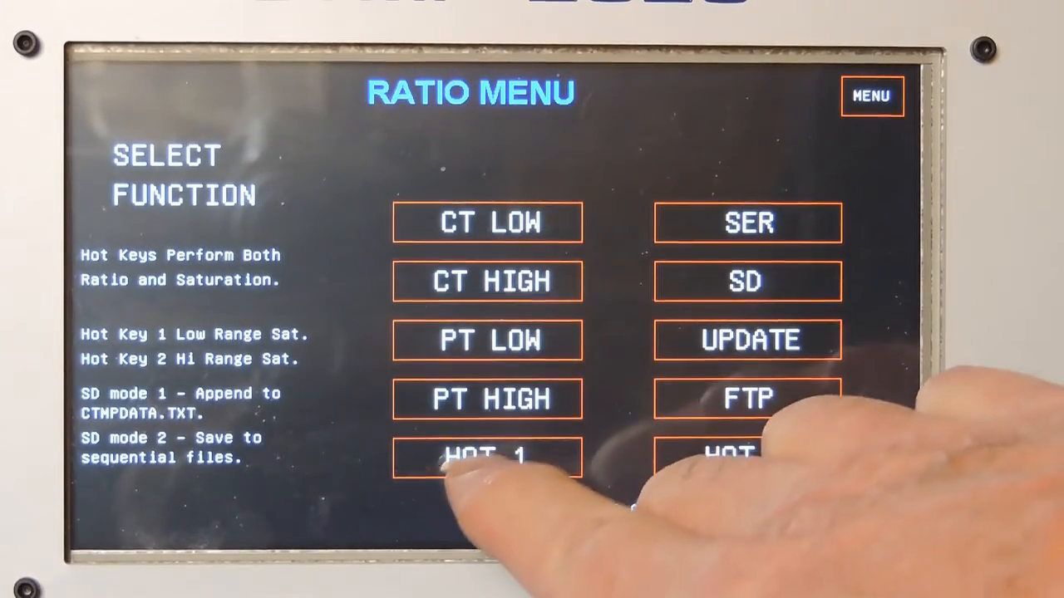
{"action": "left_click", "coordinate": [486, 223]}
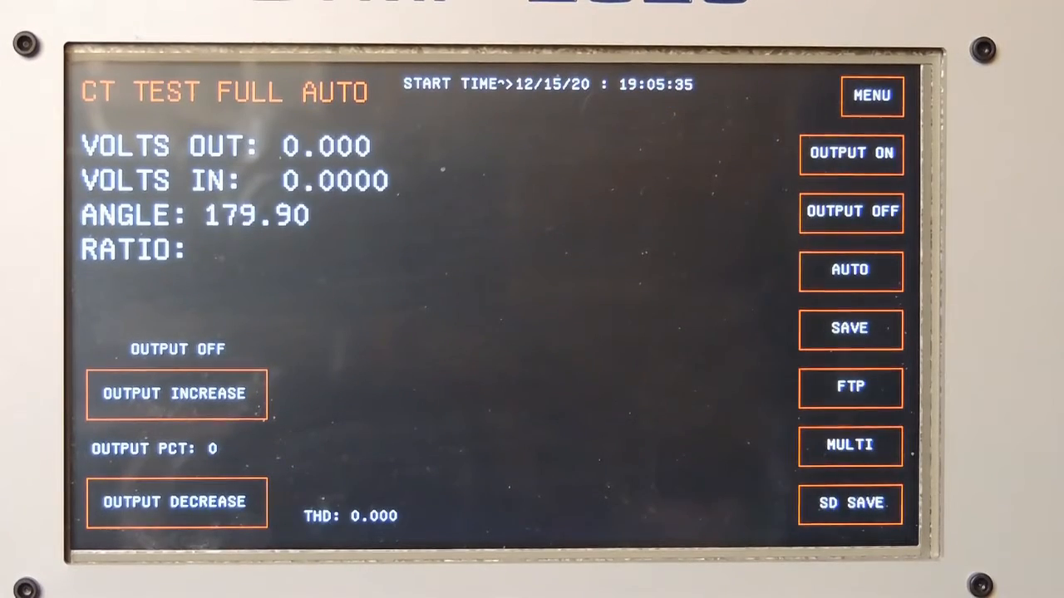
{"action": "left_click", "coordinate": [849, 446]}
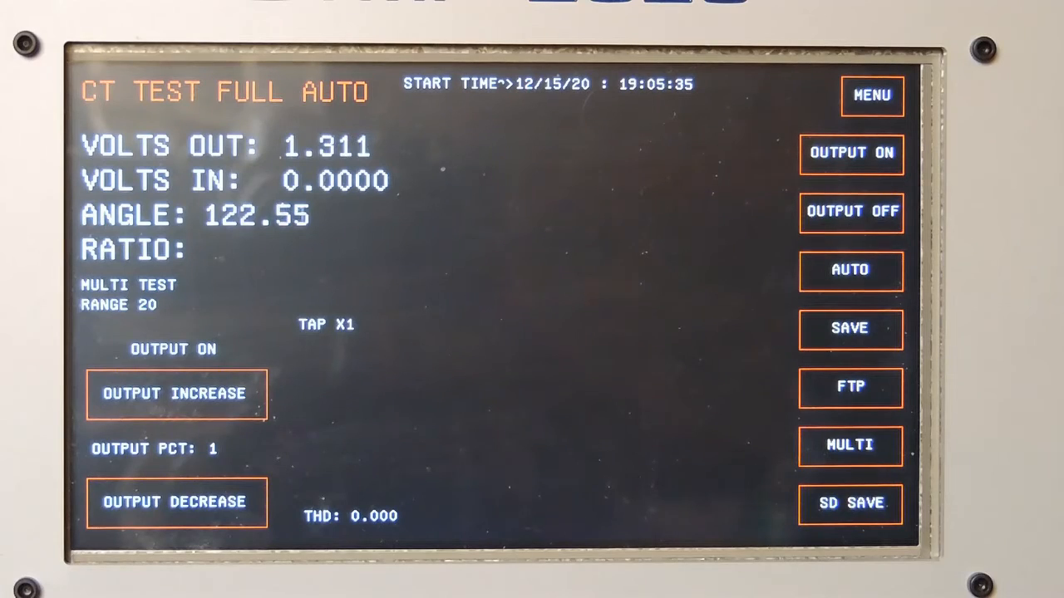
Step: Ramp the output up to about 36 percent (≈69 V) while watching VOLTS IN and RATIO
{"action": "left_click", "coordinate": [175, 392]}
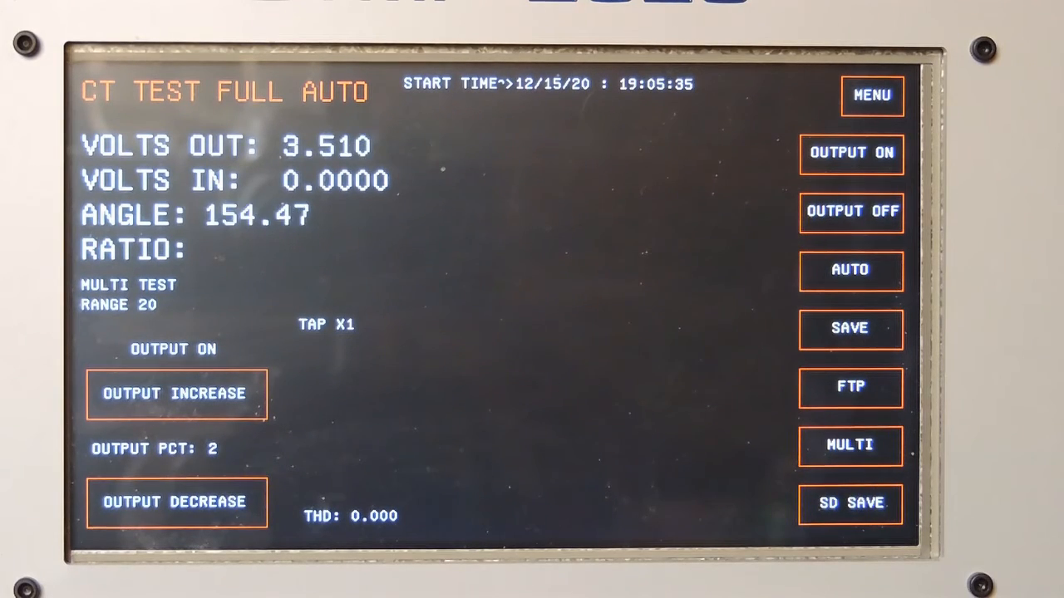
{"action": "left_click", "coordinate": [174, 393]}
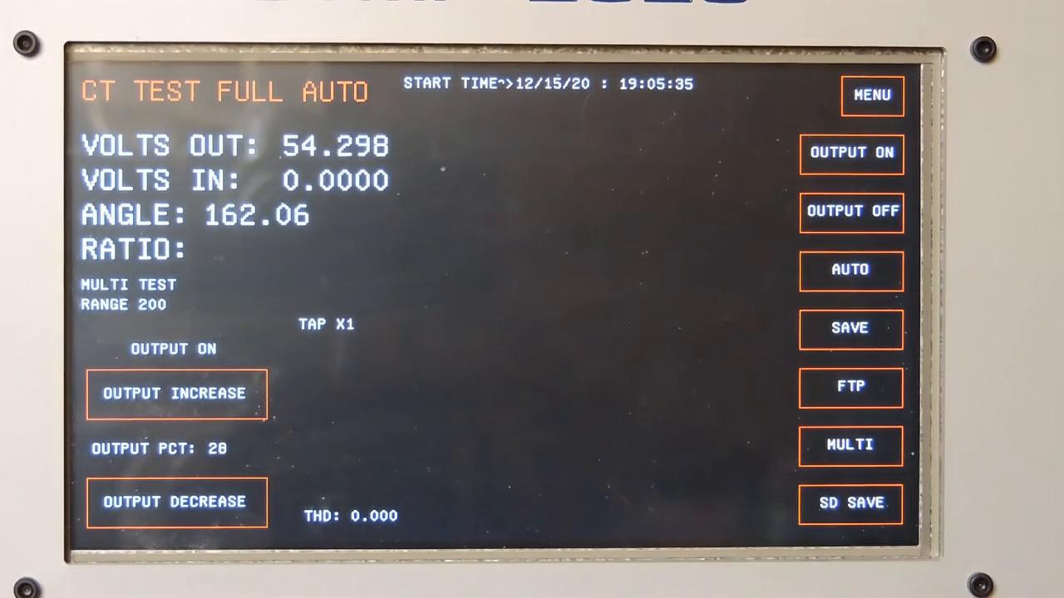
{"action": "left_click", "coordinate": [175, 392]}
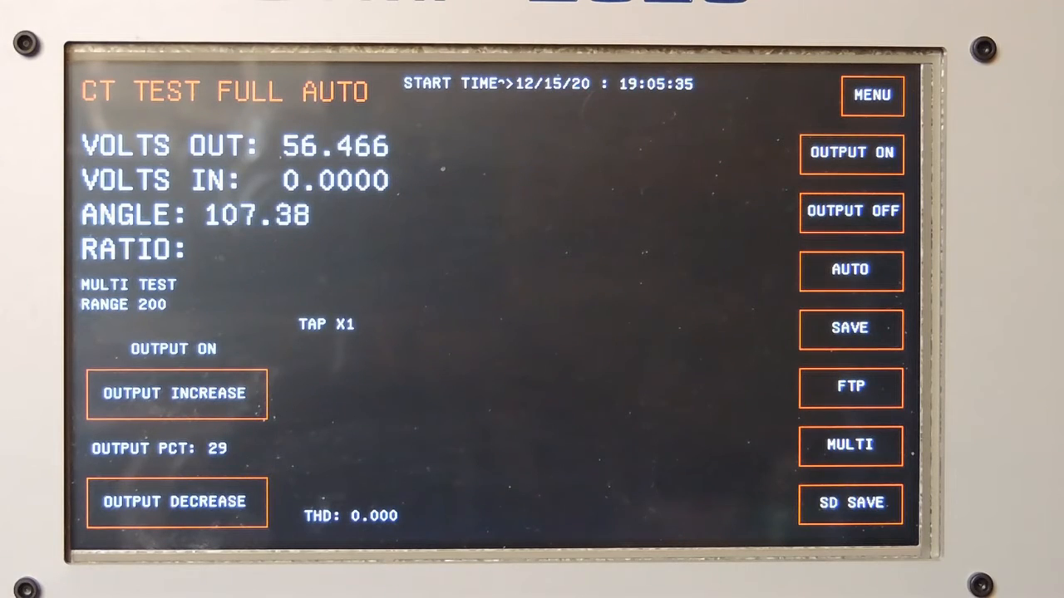
{"action": "left_click", "coordinate": [176, 392]}
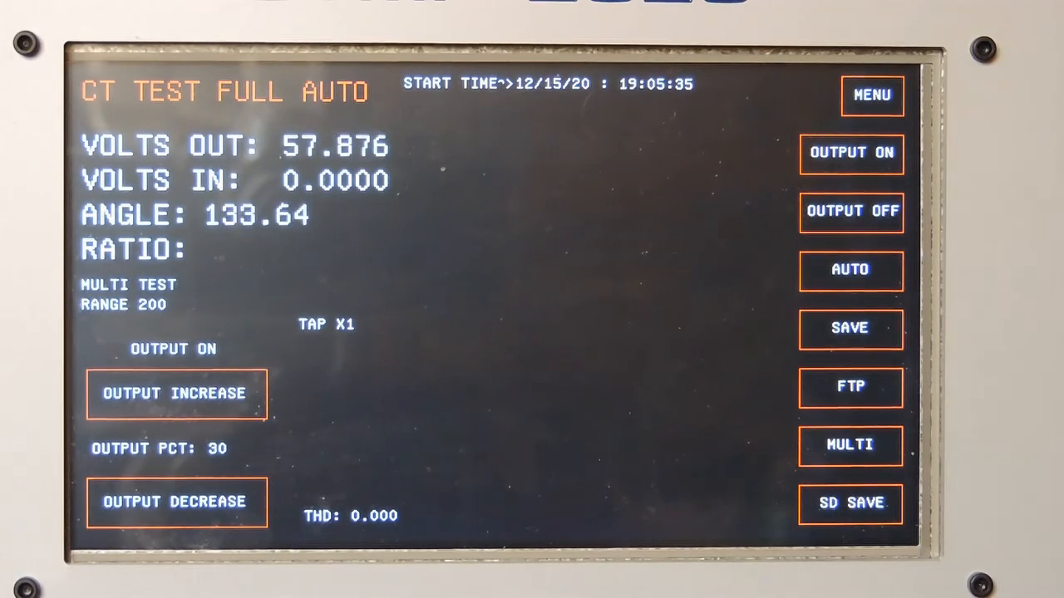
{"action": "left_click", "coordinate": [176, 393]}
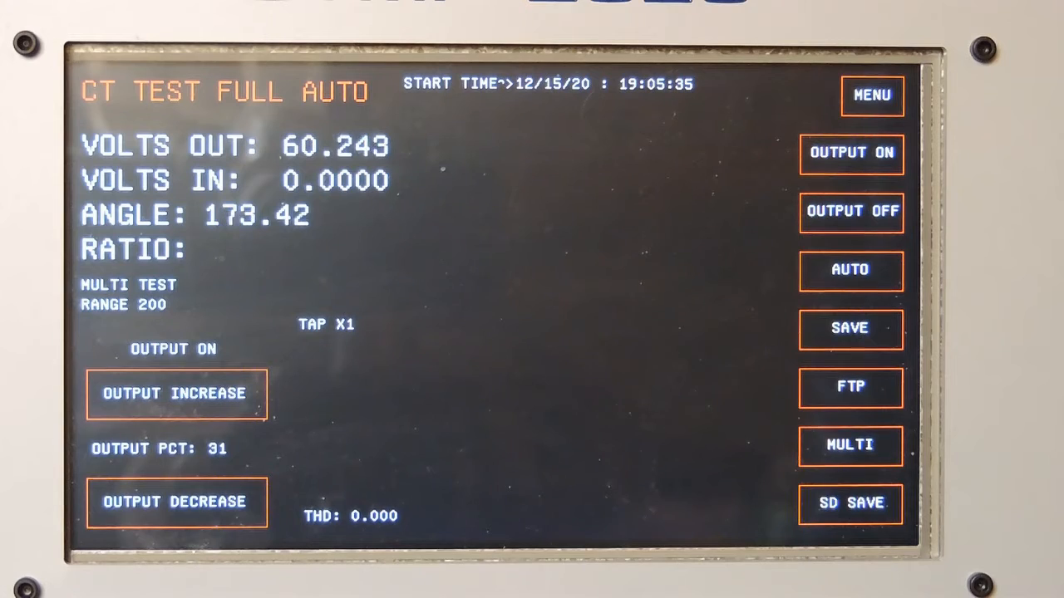
{"action": "left_click", "coordinate": [173, 393]}
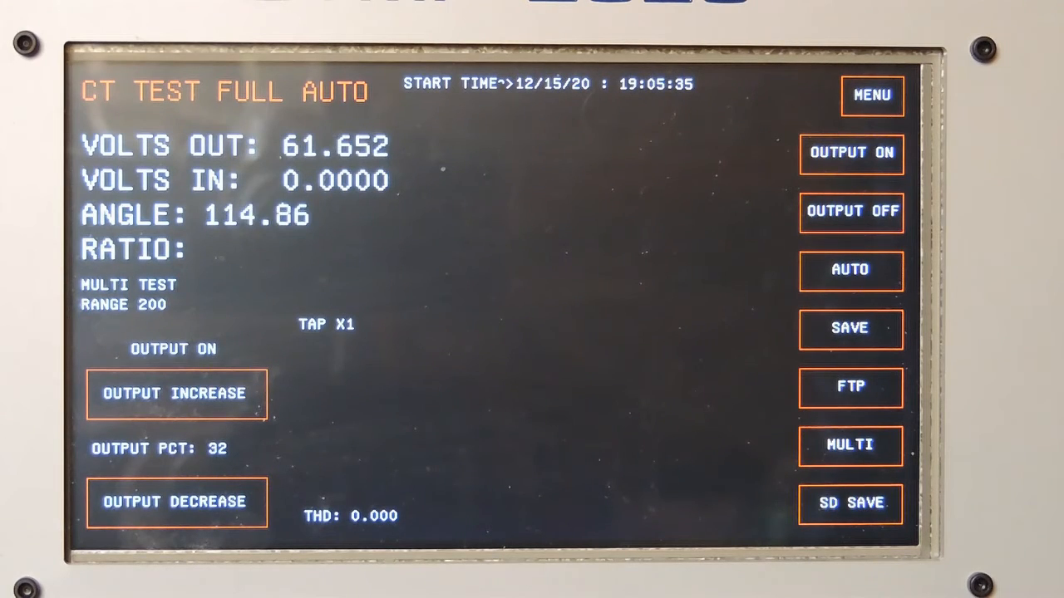
{"action": "left_click", "coordinate": [176, 392]}
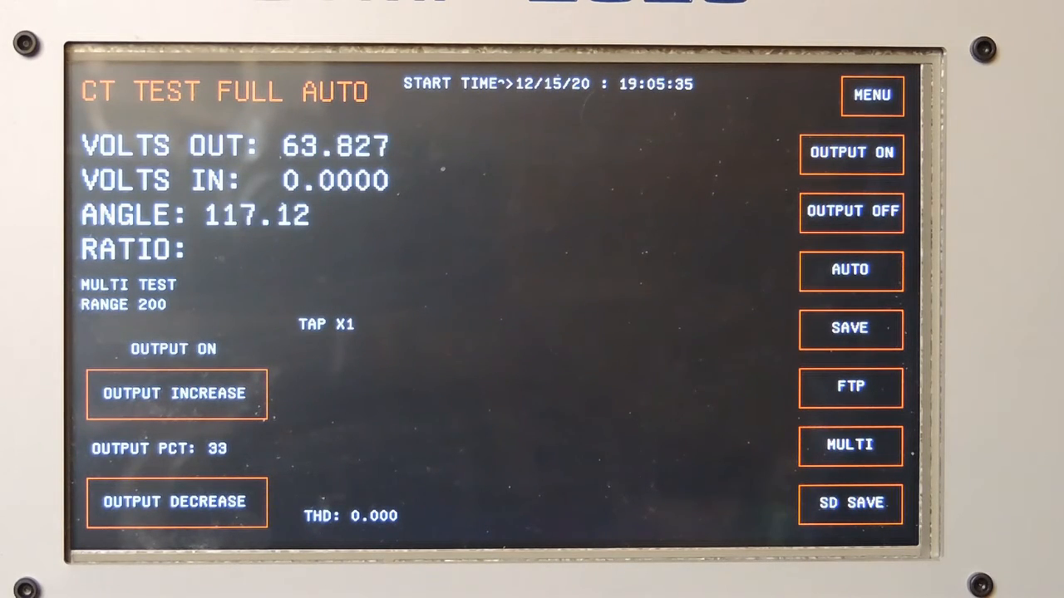
{"action": "left_click", "coordinate": [174, 392]}
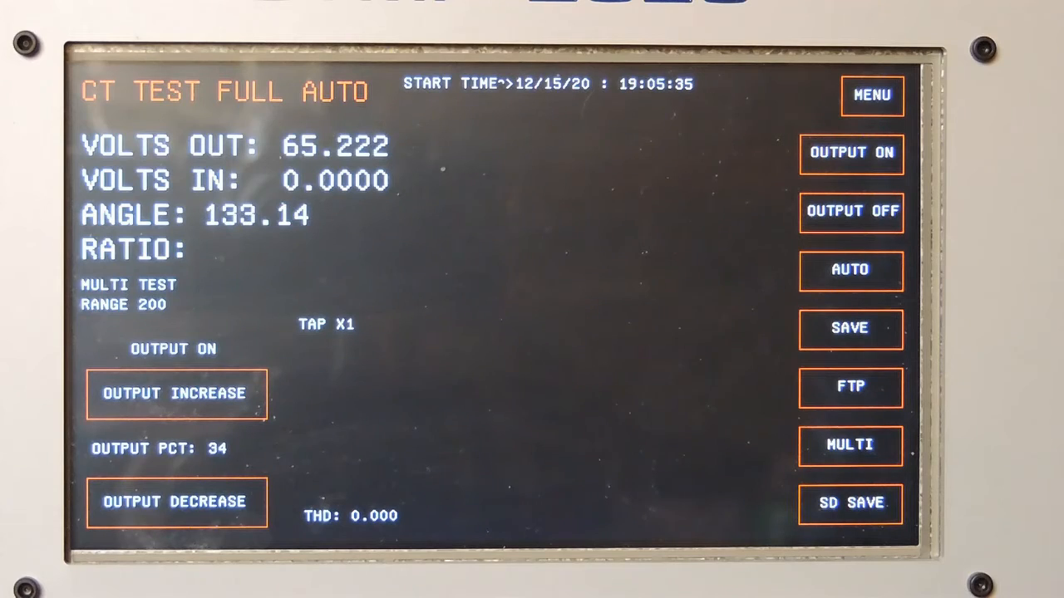
{"action": "left_click", "coordinate": [177, 393]}
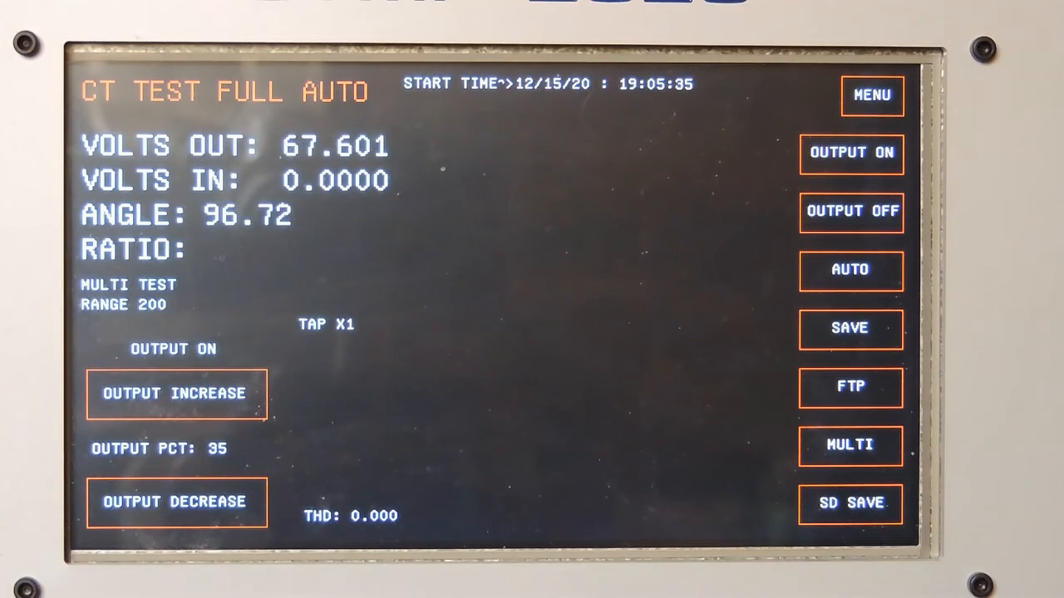
{"action": "left_click", "coordinate": [177, 393]}
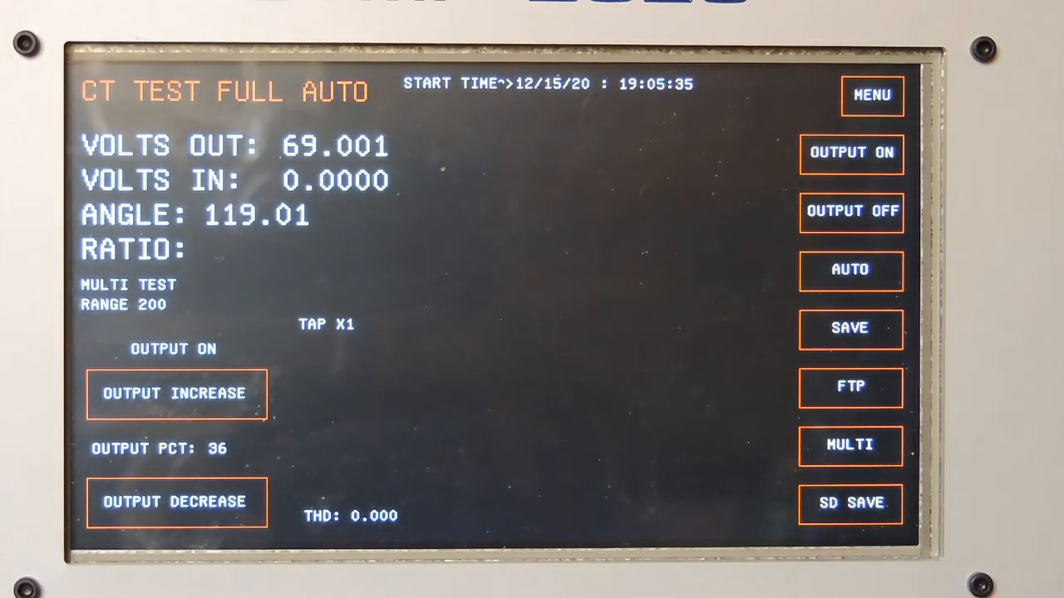